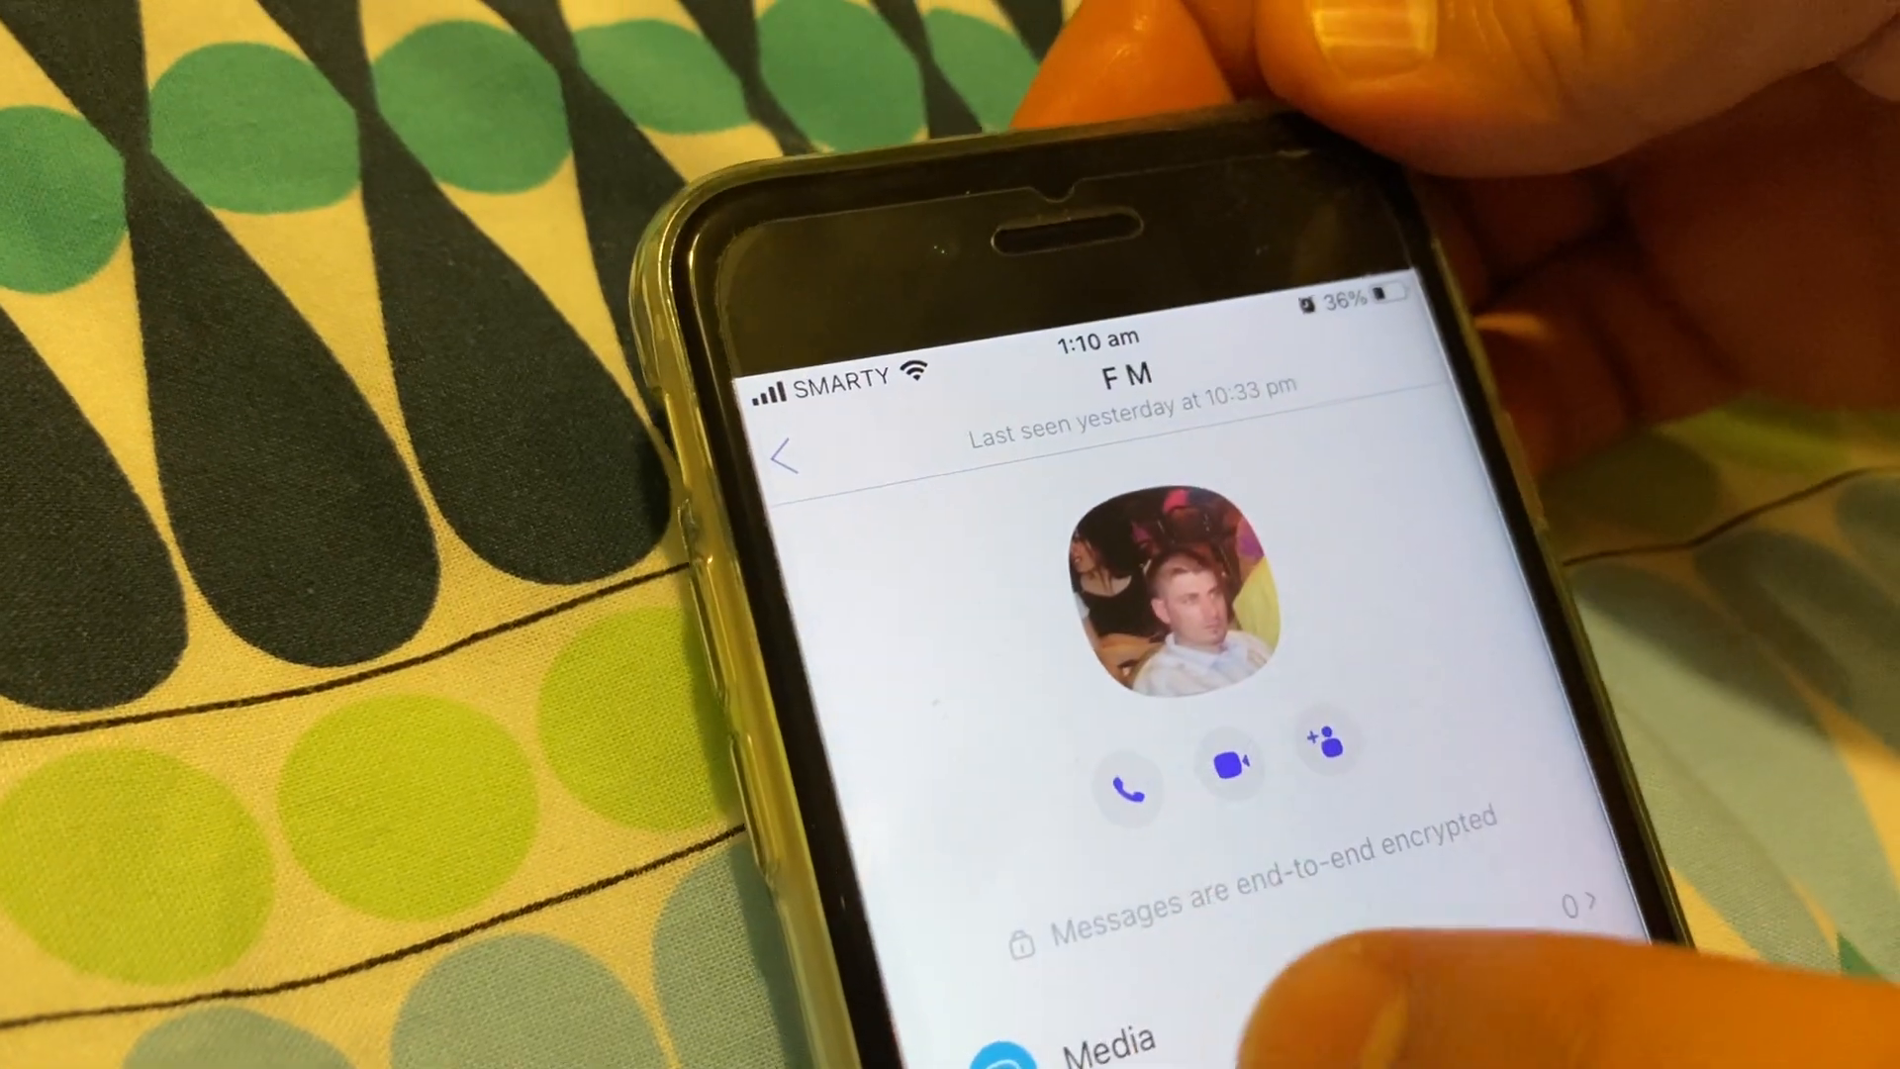
# - Block contact F M from their chat info panel
pyautogui.scroll(3)
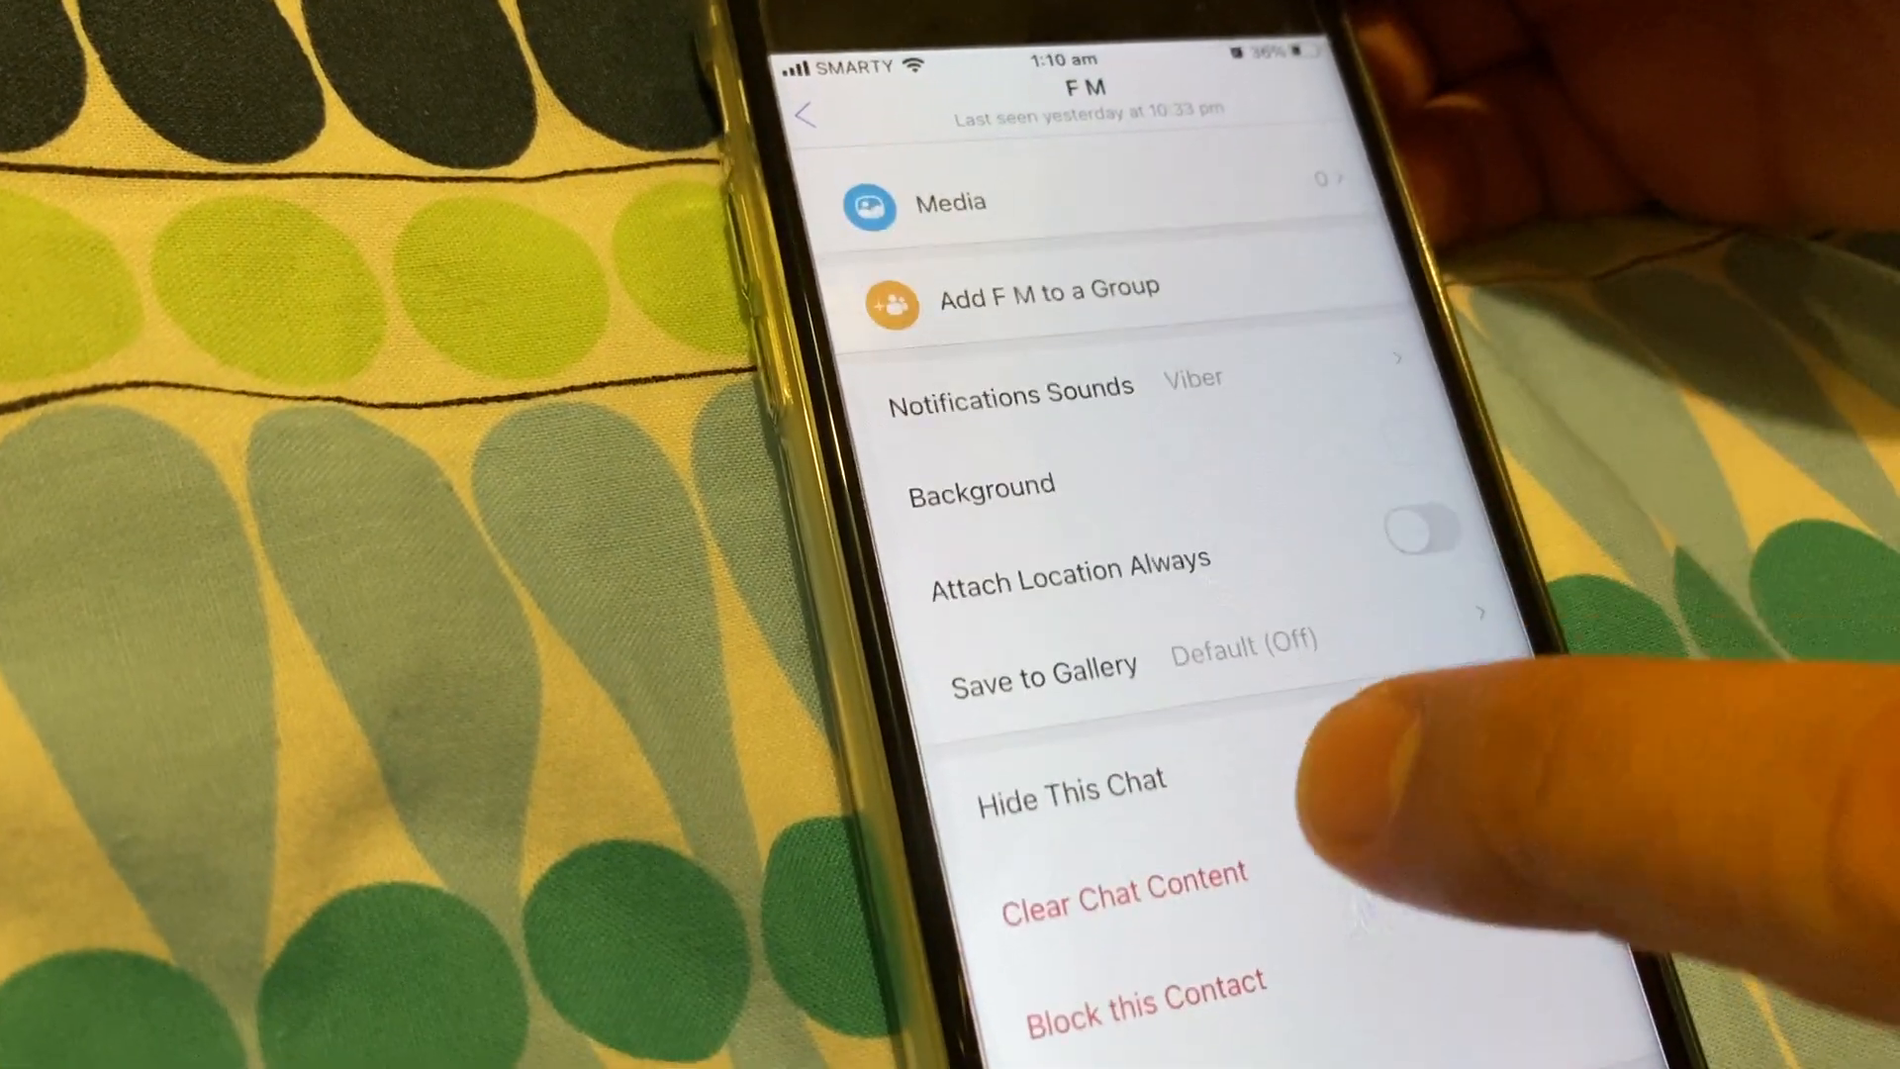
pyautogui.scroll(3)
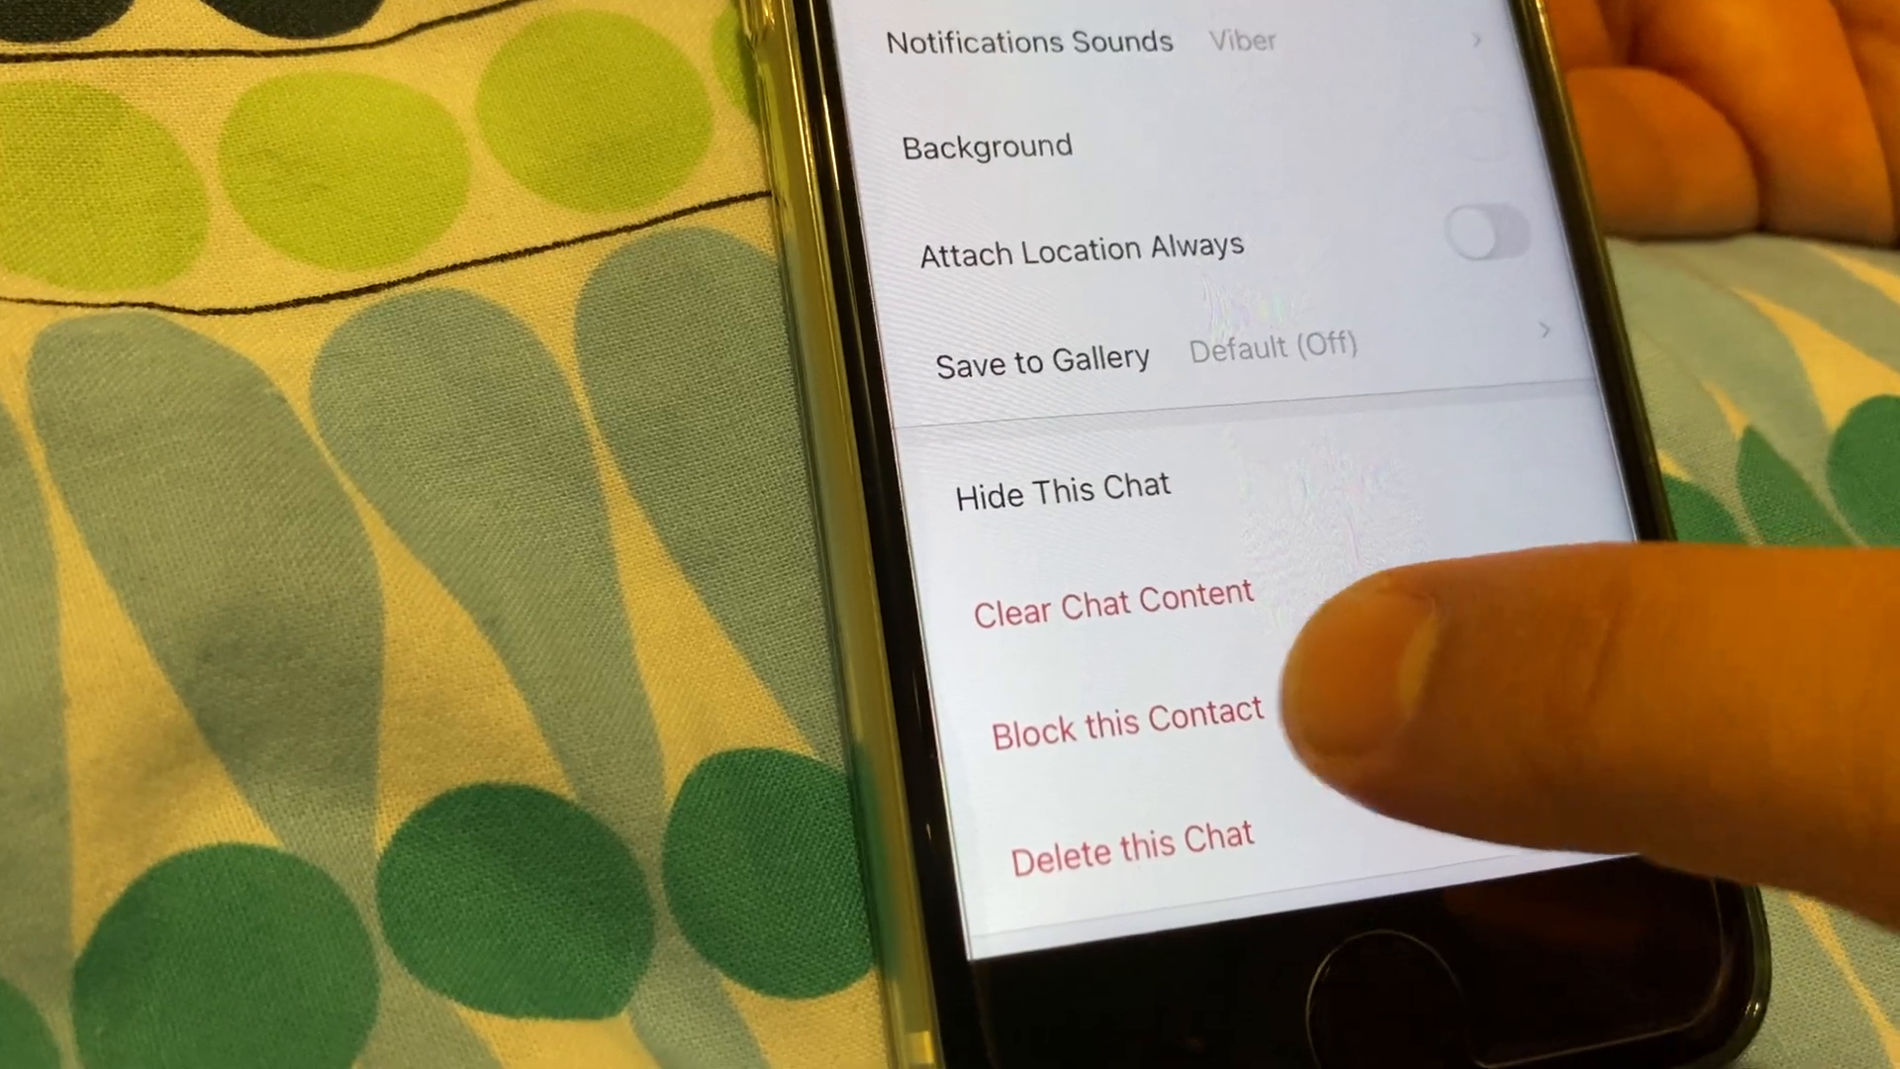
pyautogui.click(1124, 708)
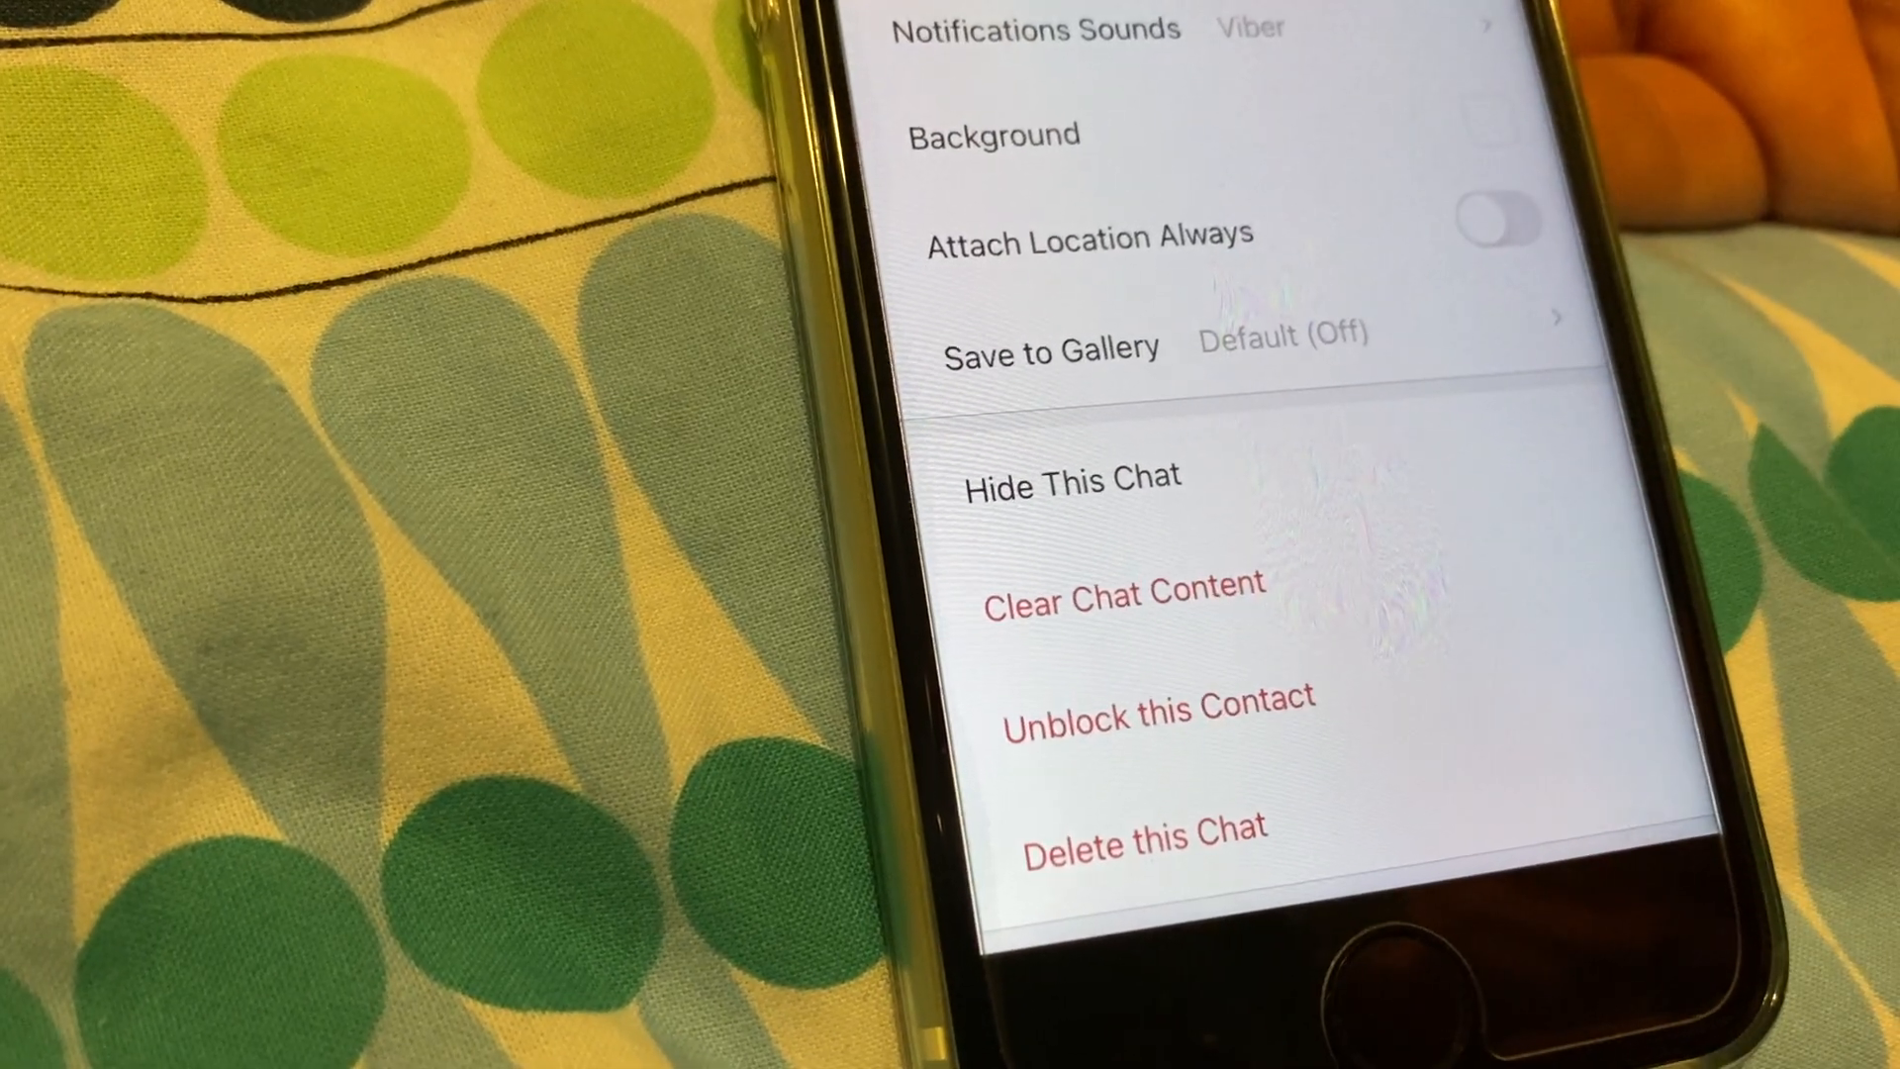